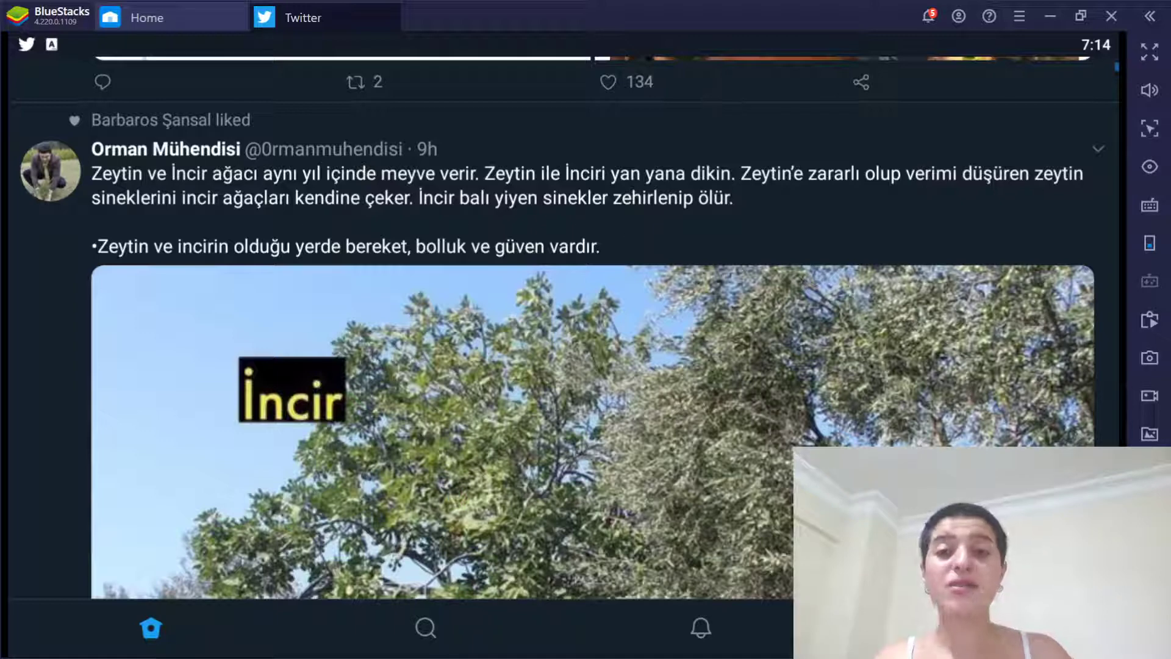
Step: Browse the home timeline, tapping the top bar repeatedly and scrolling through tweets
click(607, 82)
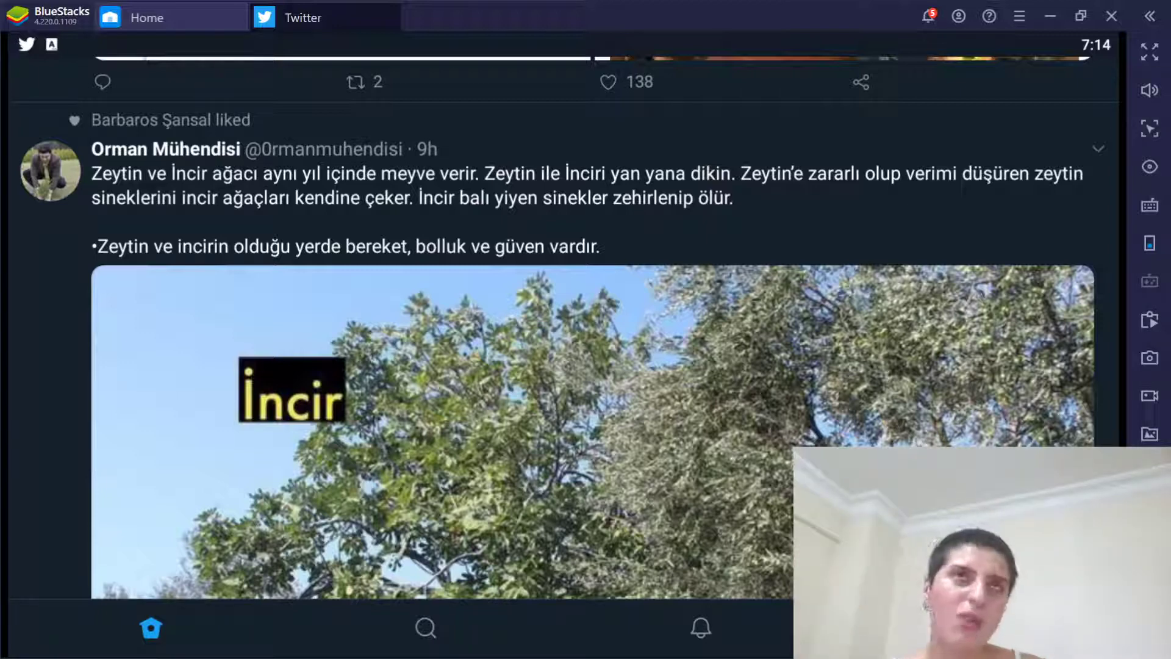
click(608, 82)
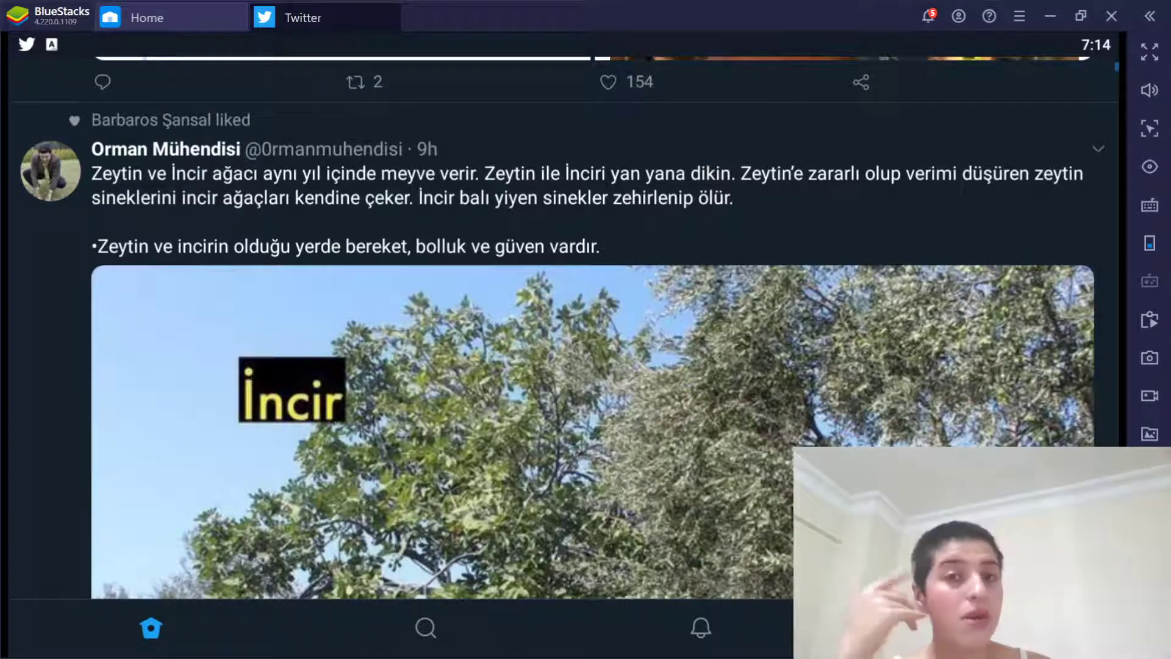
click(354, 82)
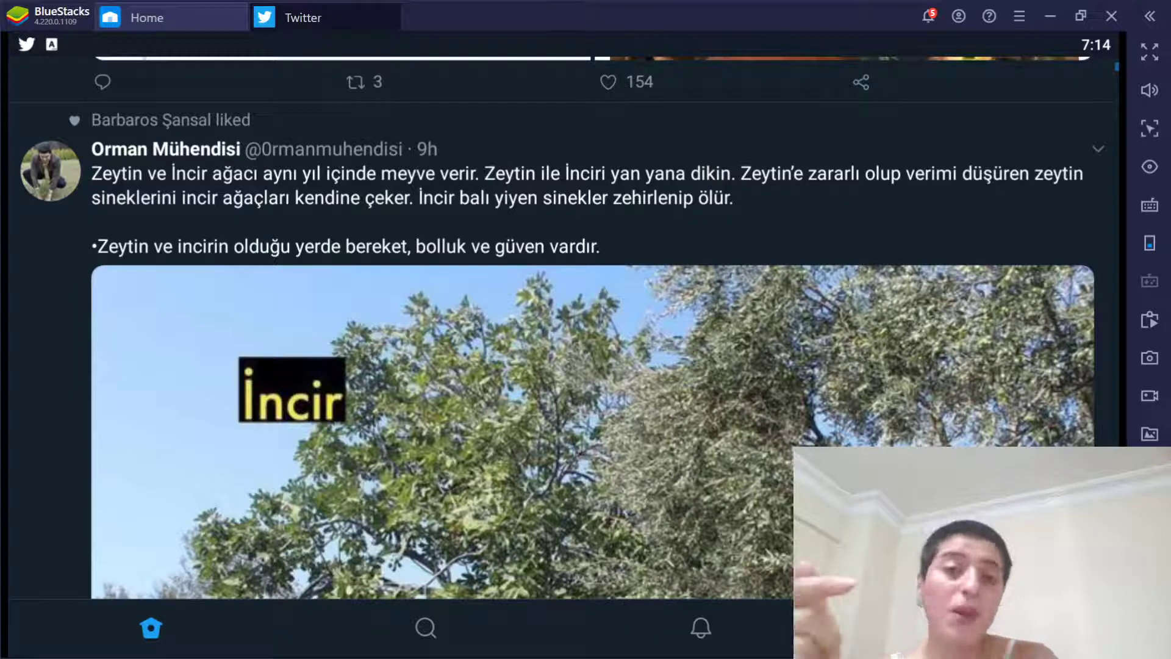
click(607, 81)
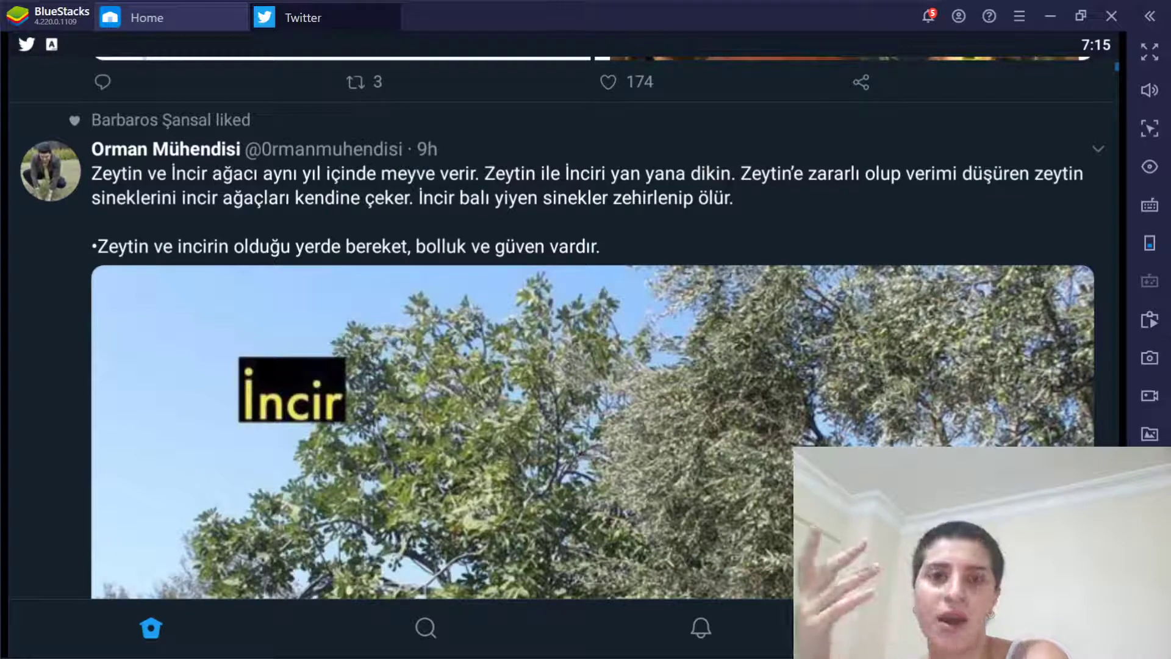
click(607, 81)
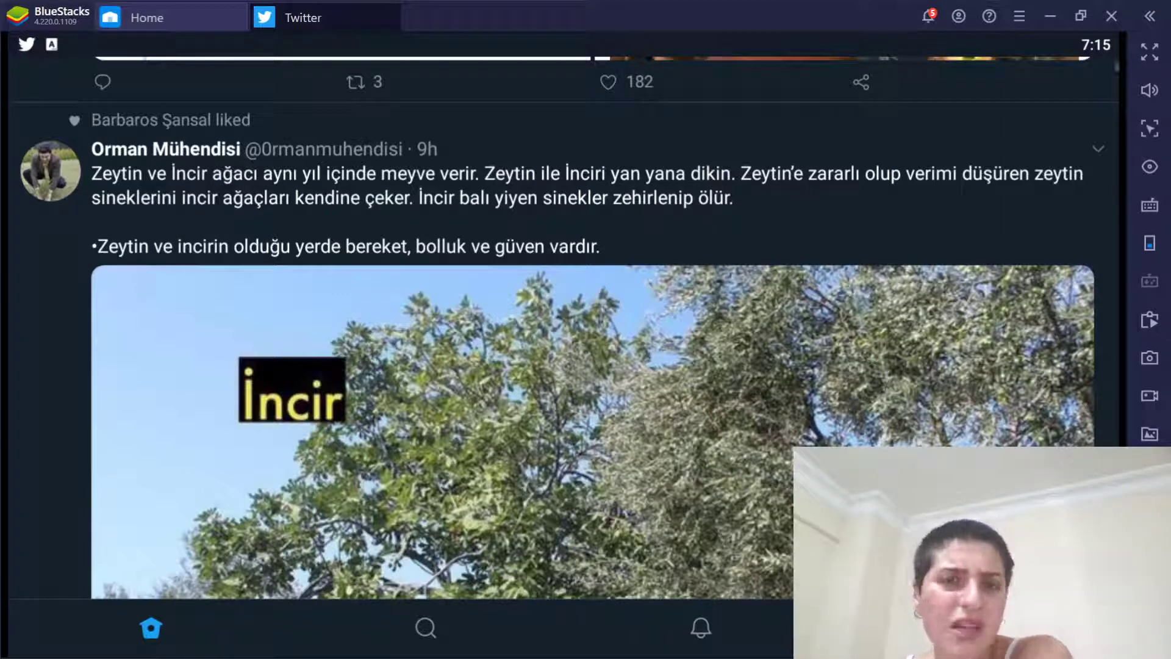
click(606, 82)
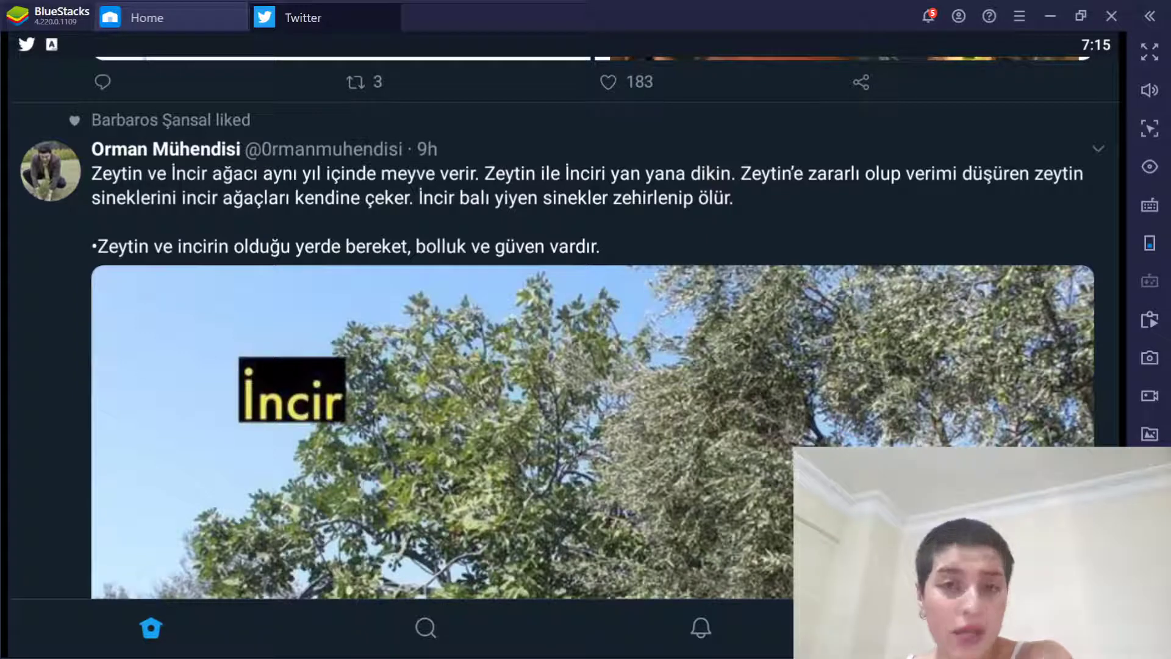
click(606, 82)
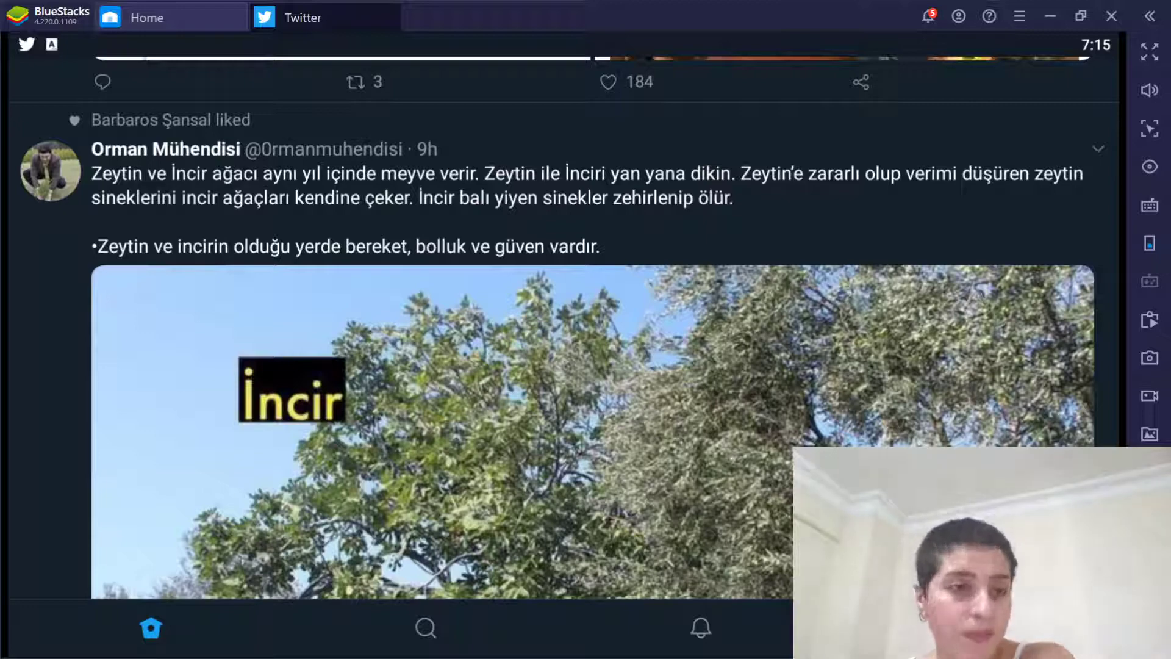
scroll(down, 3)
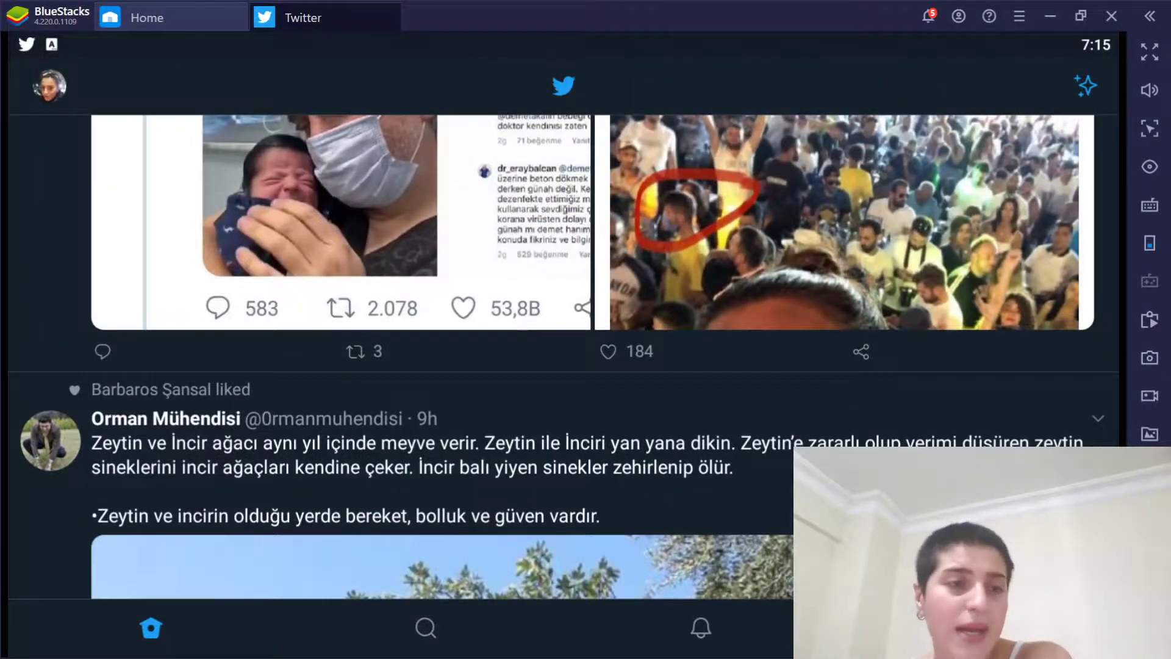
Step: Bring up the account side menu from the profile avatar and scroll its entries
click(48, 85)
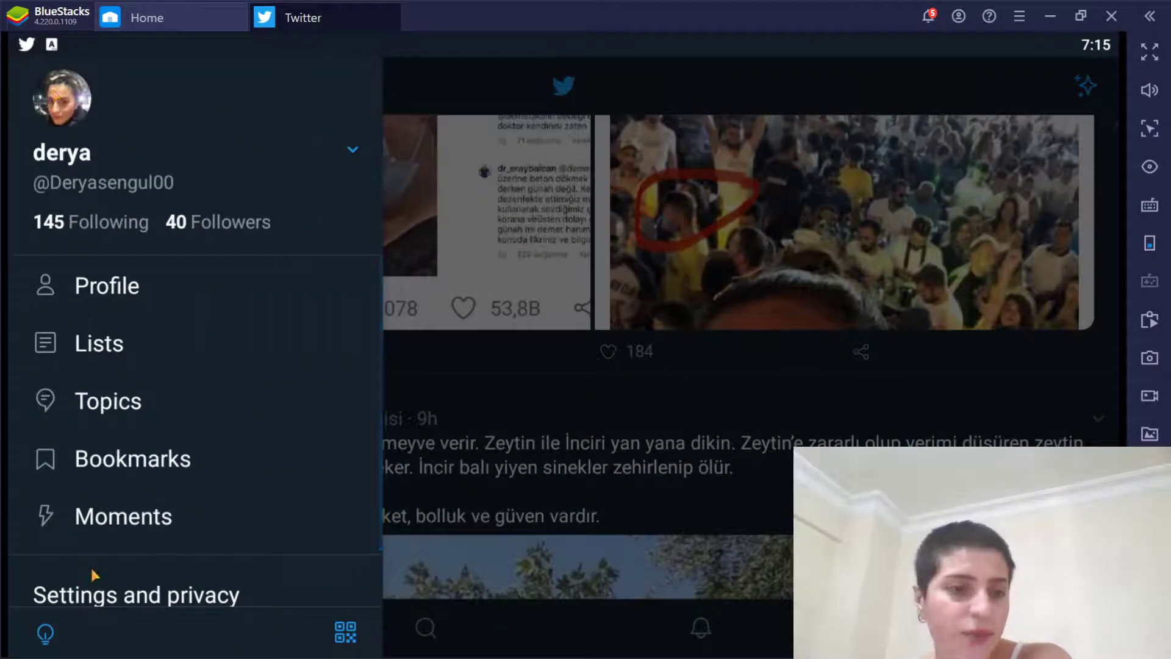
scroll(down, 3)
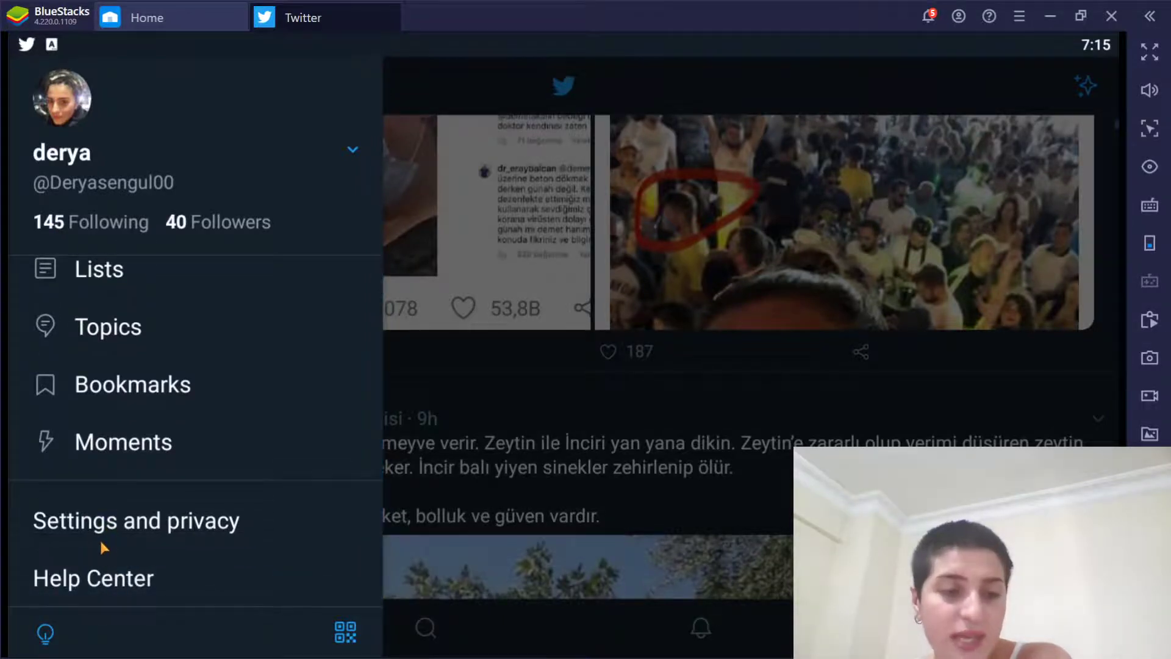
Step: Go to Settings and privacy > Notifications and scroll to the Preferences section
click(136, 521)
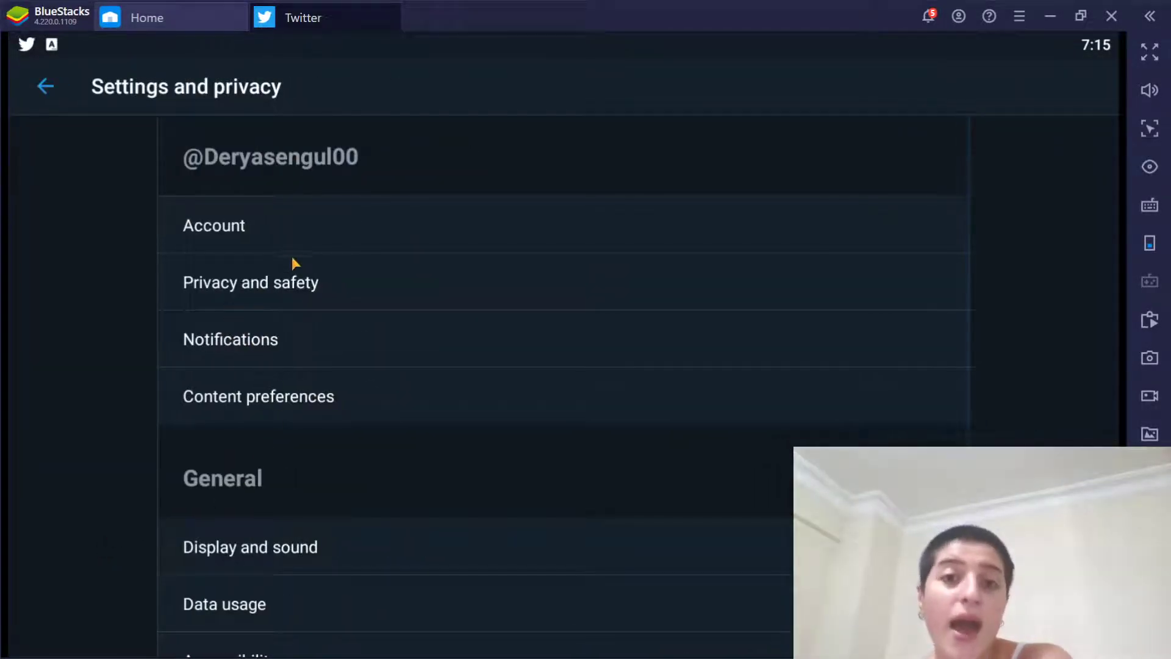
mouse_move(218, 328)
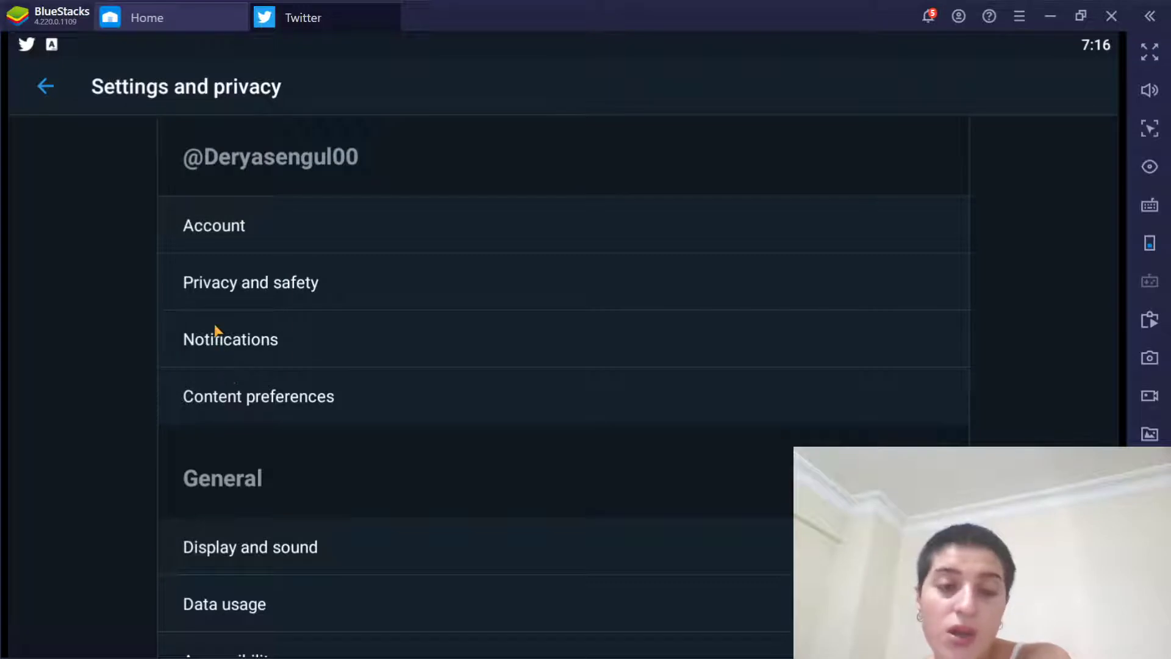
click(231, 338)
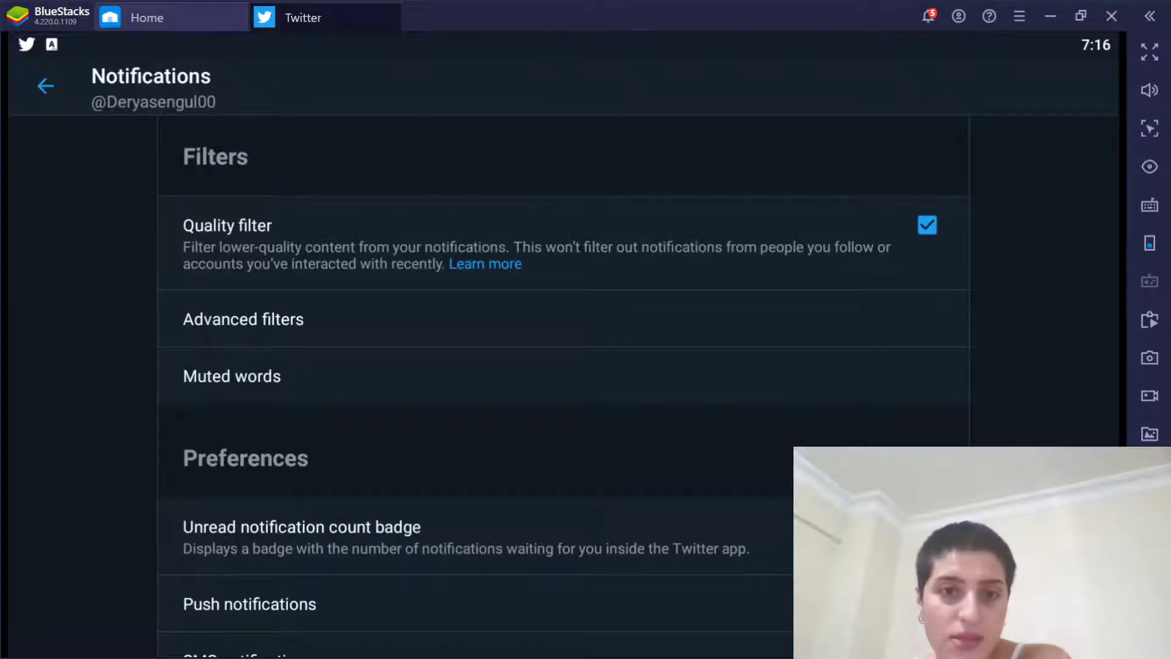
scroll(down, 3)
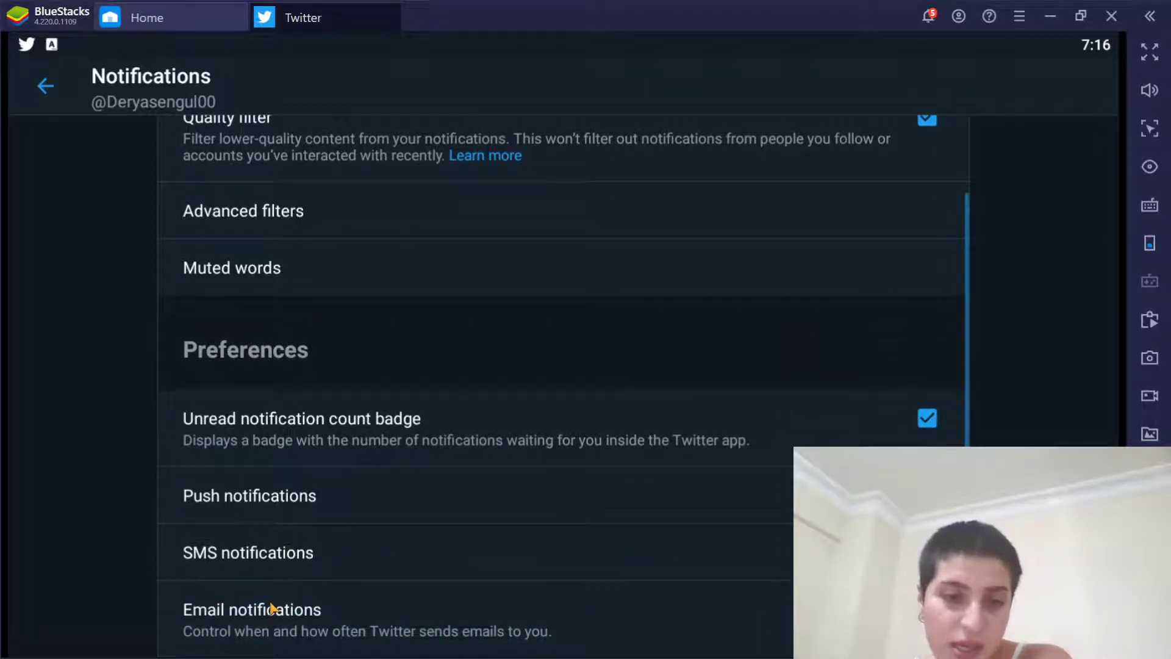
Step: Enter Email notifications settings and toggle the master switch on, off, then on again
click(251, 608)
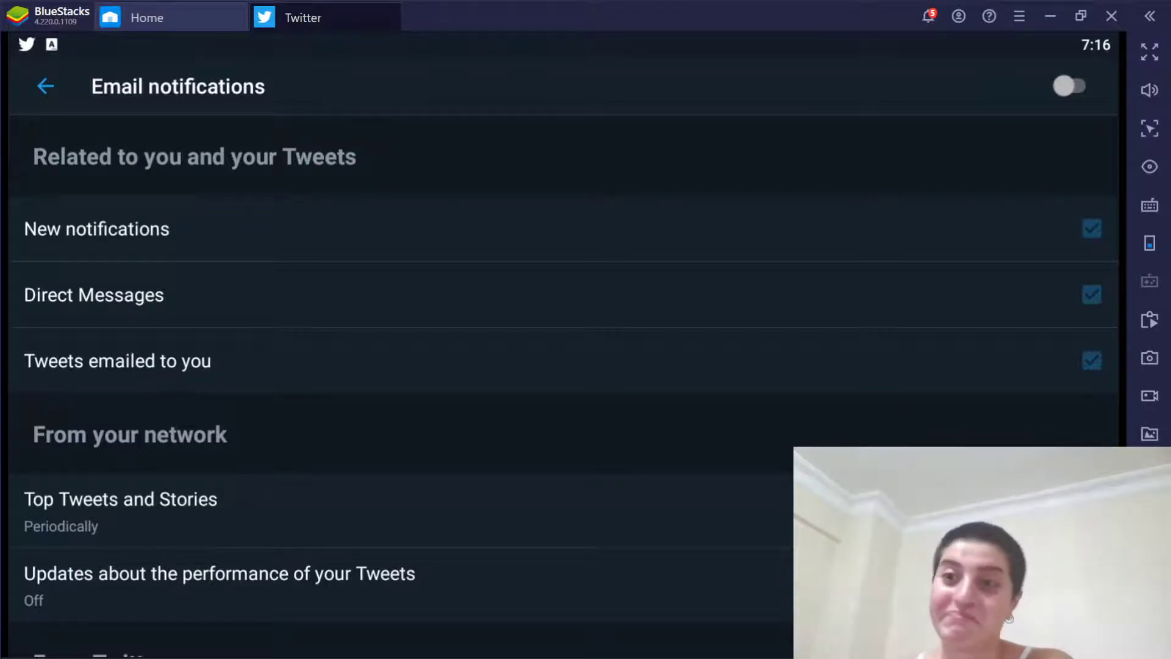
click(1070, 85)
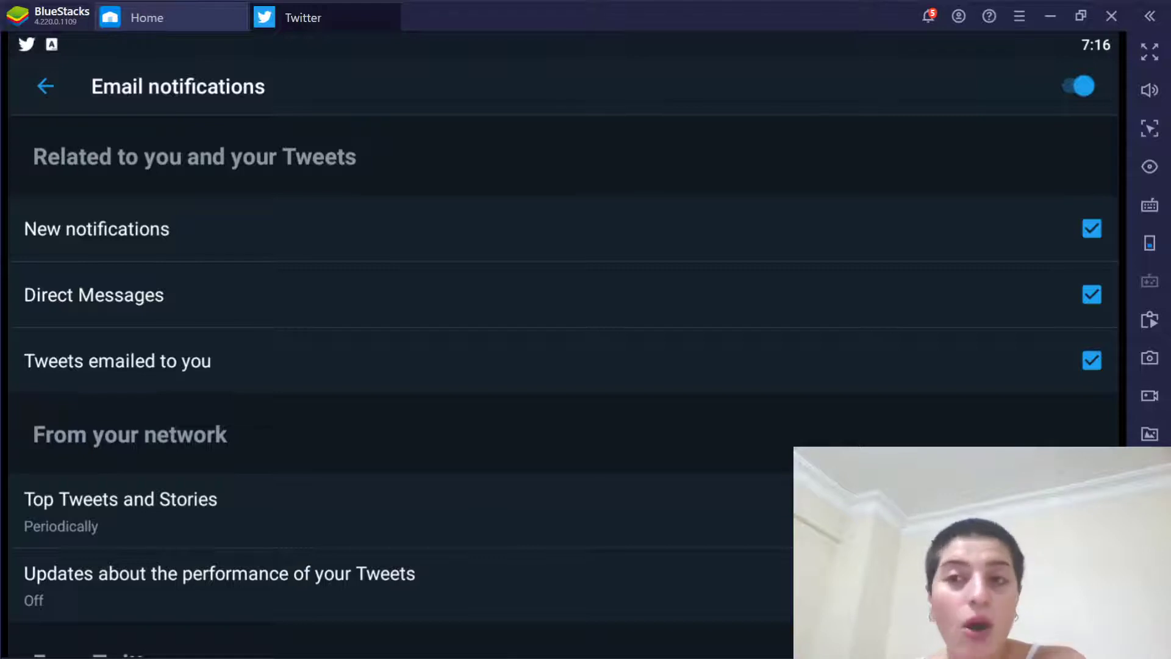
click(1076, 85)
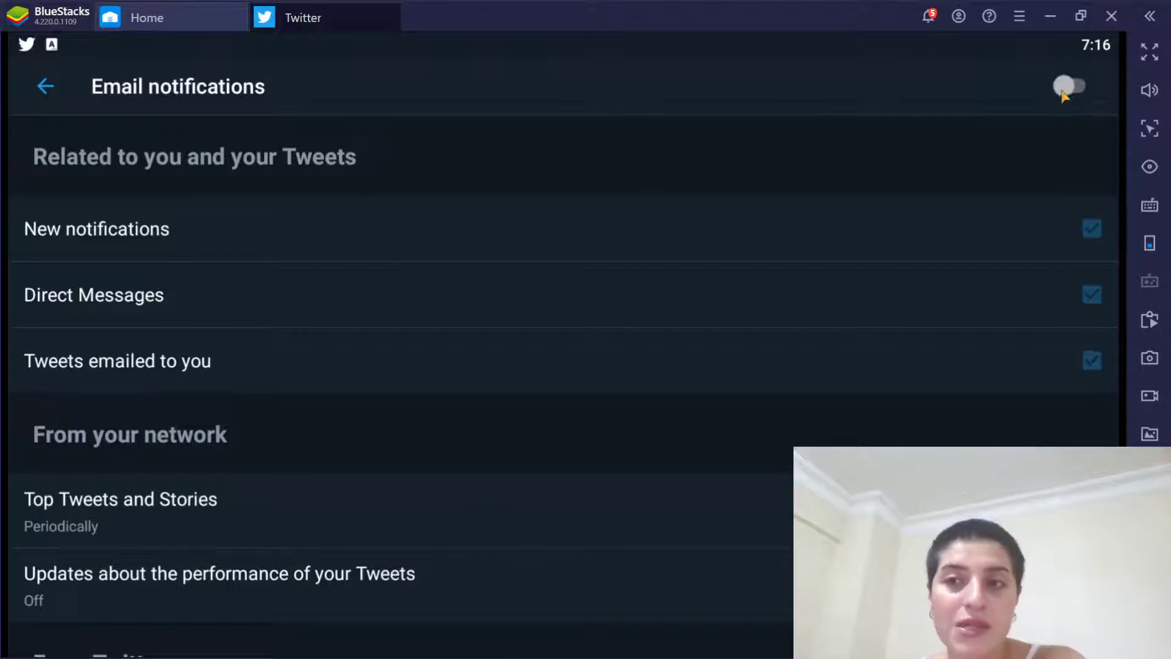
click(1070, 86)
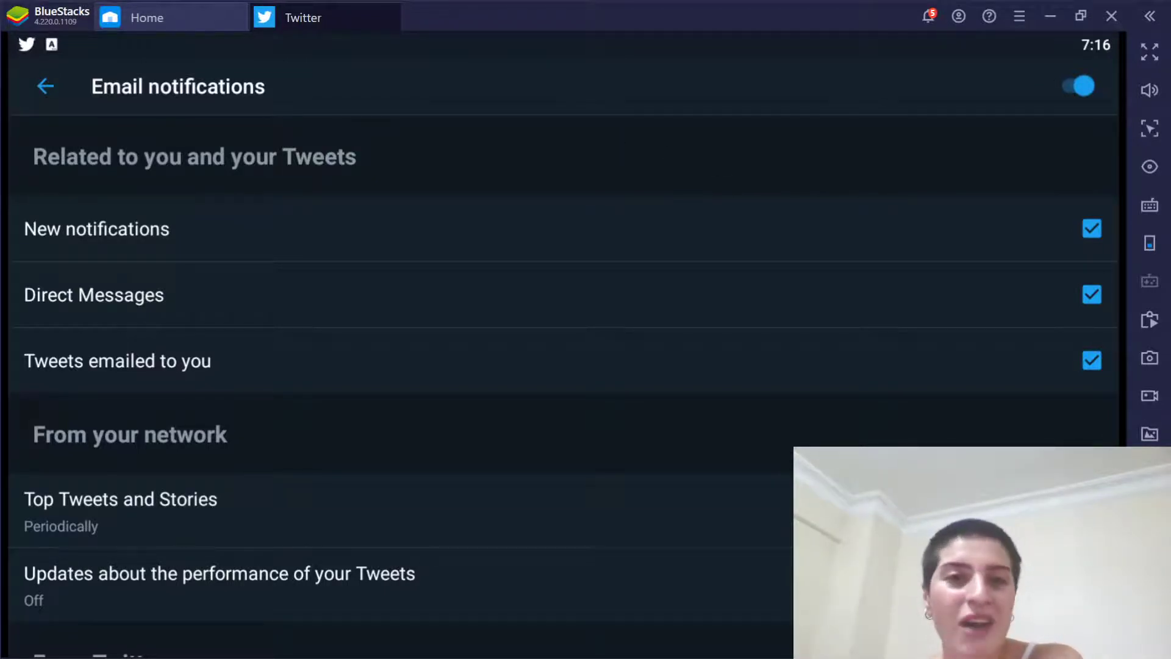
Step: Uncheck 'News about Twitter on partner products and third-party services', then switch all email notifications off
scroll(down, 3)
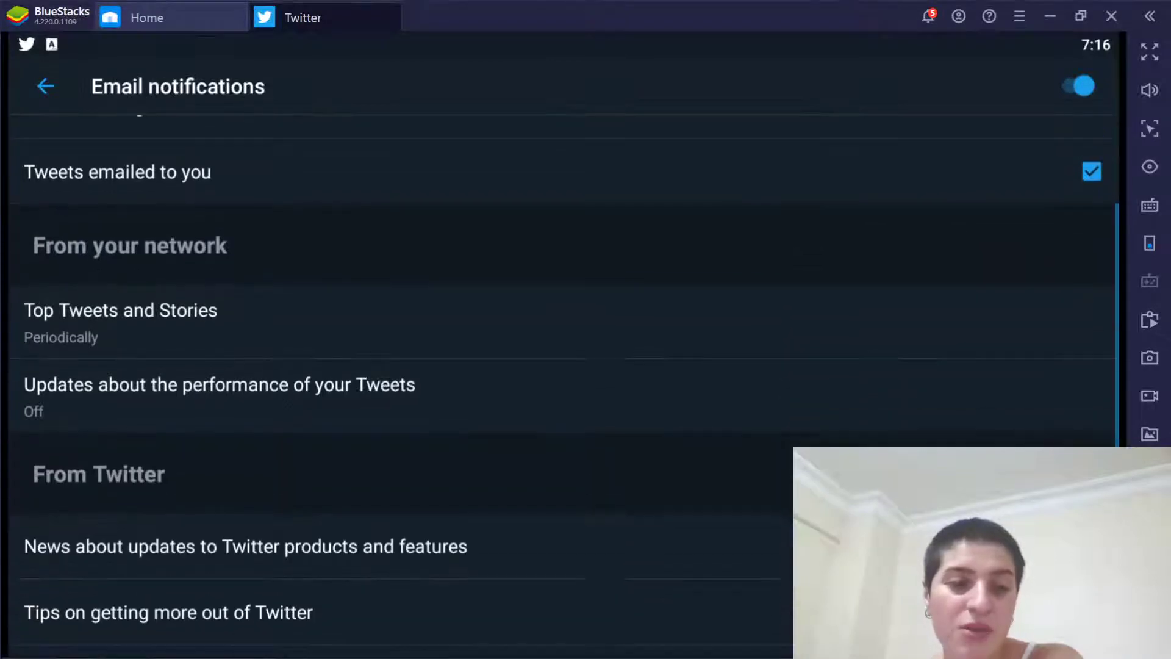
scroll(down, 3)
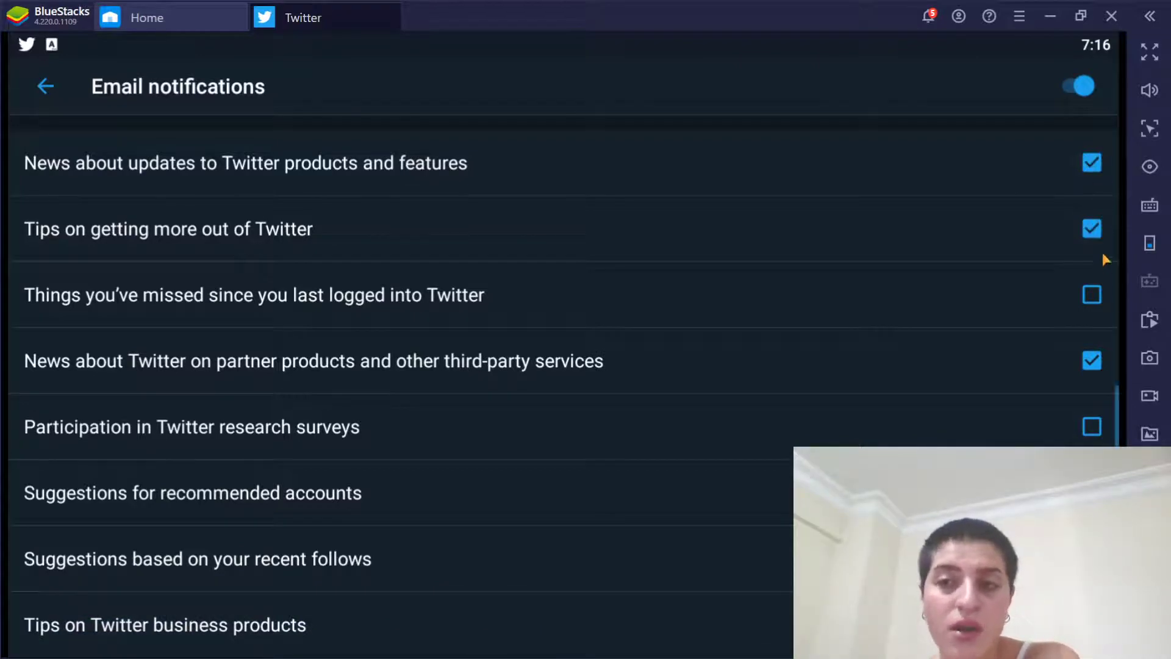
click(1091, 361)
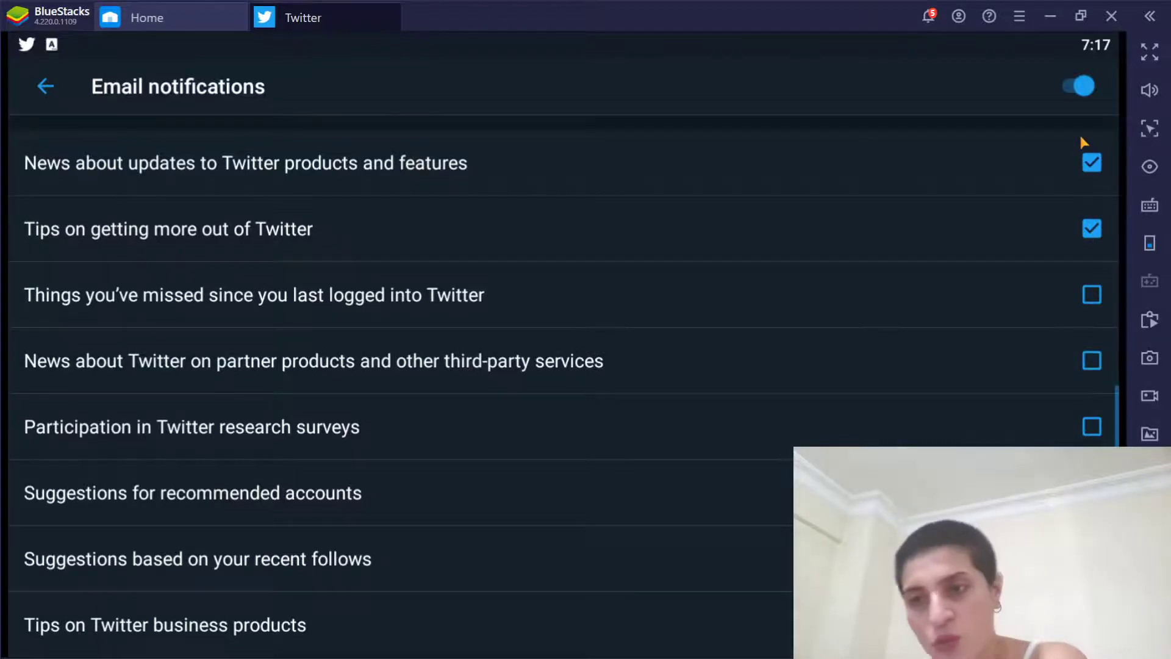
scroll(up, 3)
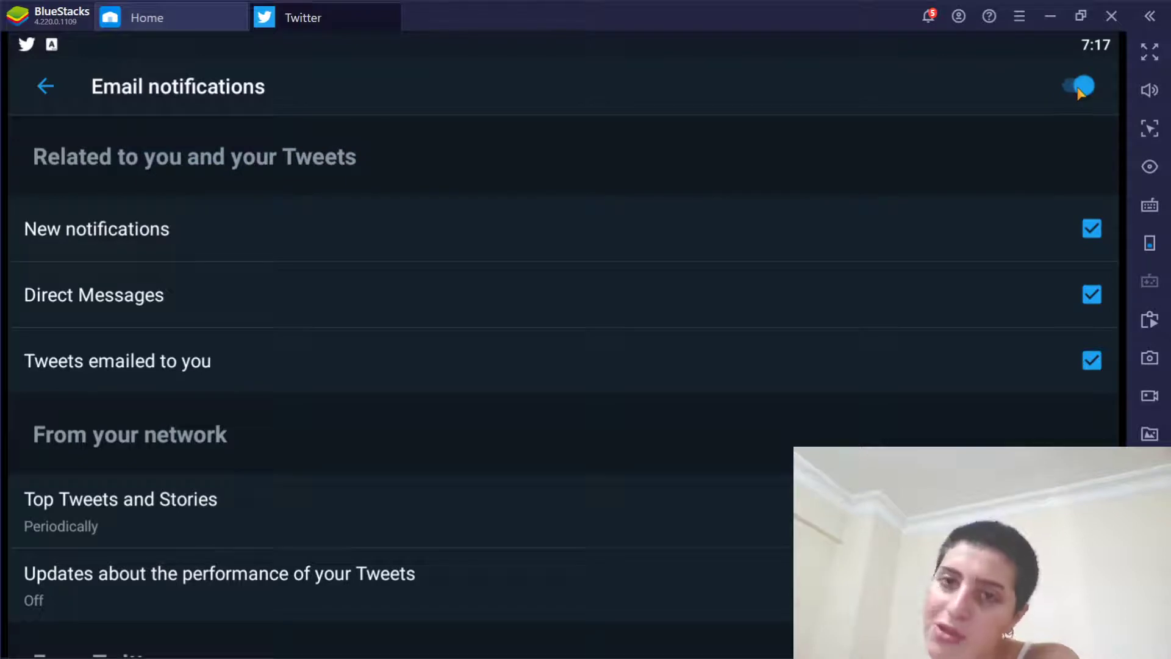
click(1076, 85)
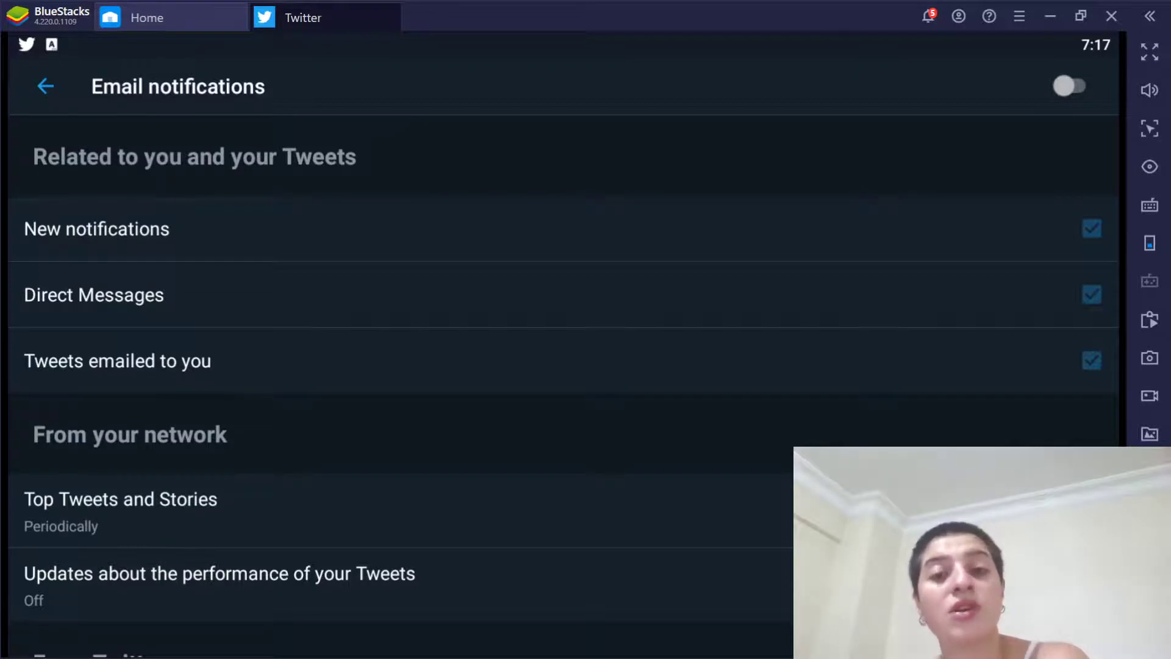
scroll(down, 3)
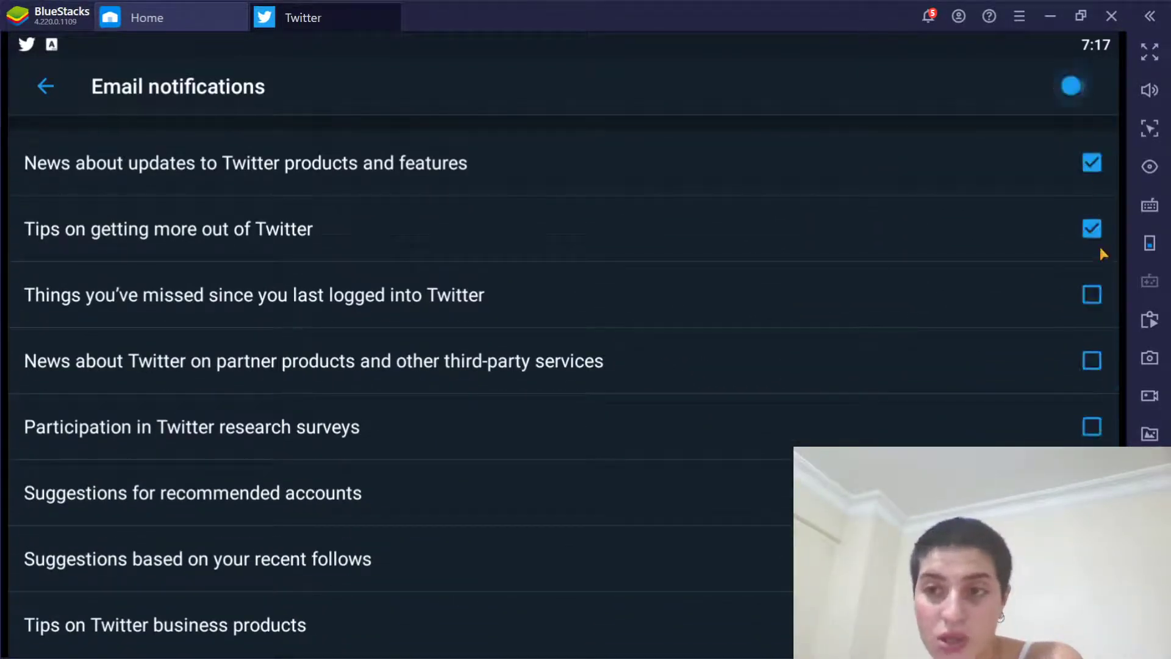
click(1071, 86)
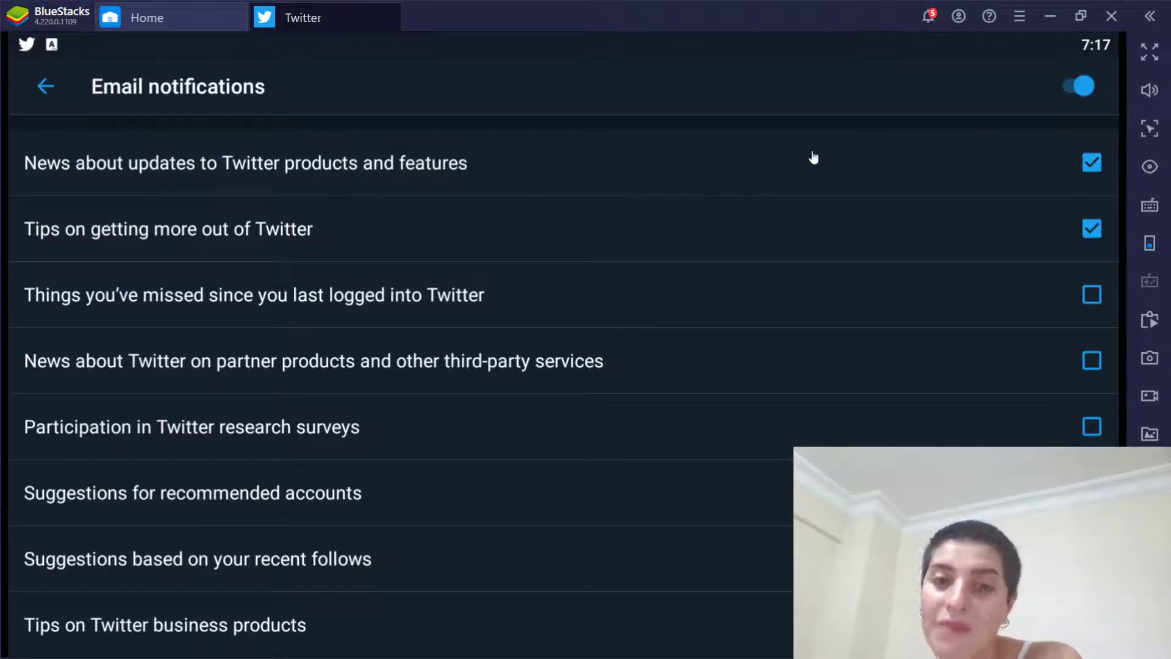
click(1077, 85)
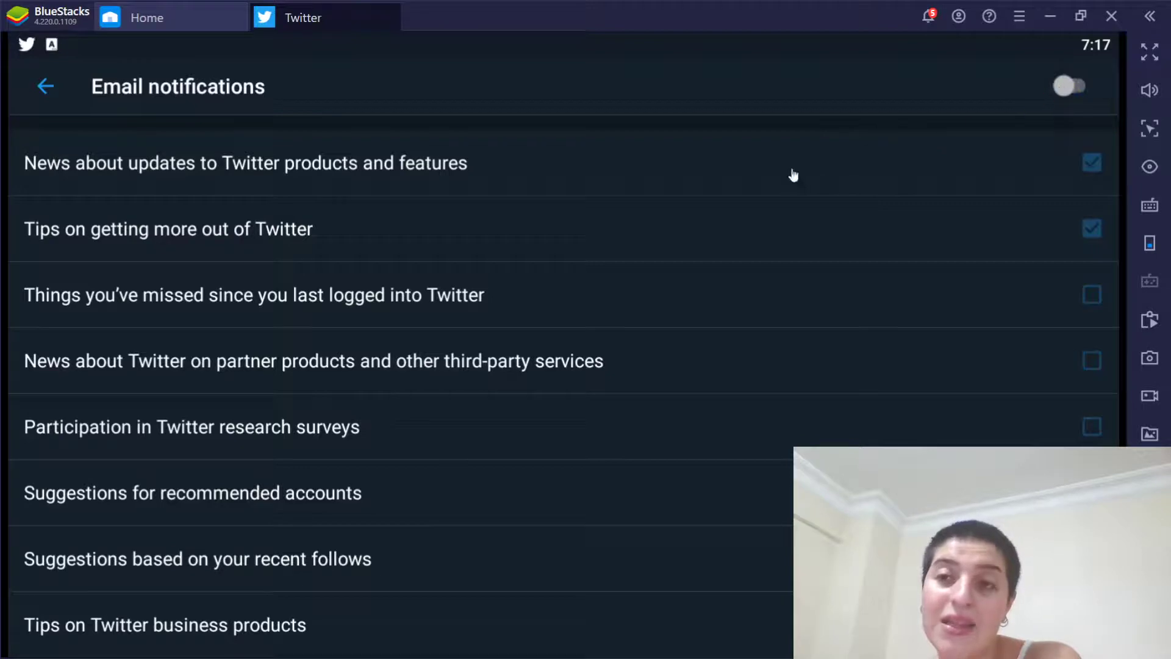
mouse_move(872, 110)
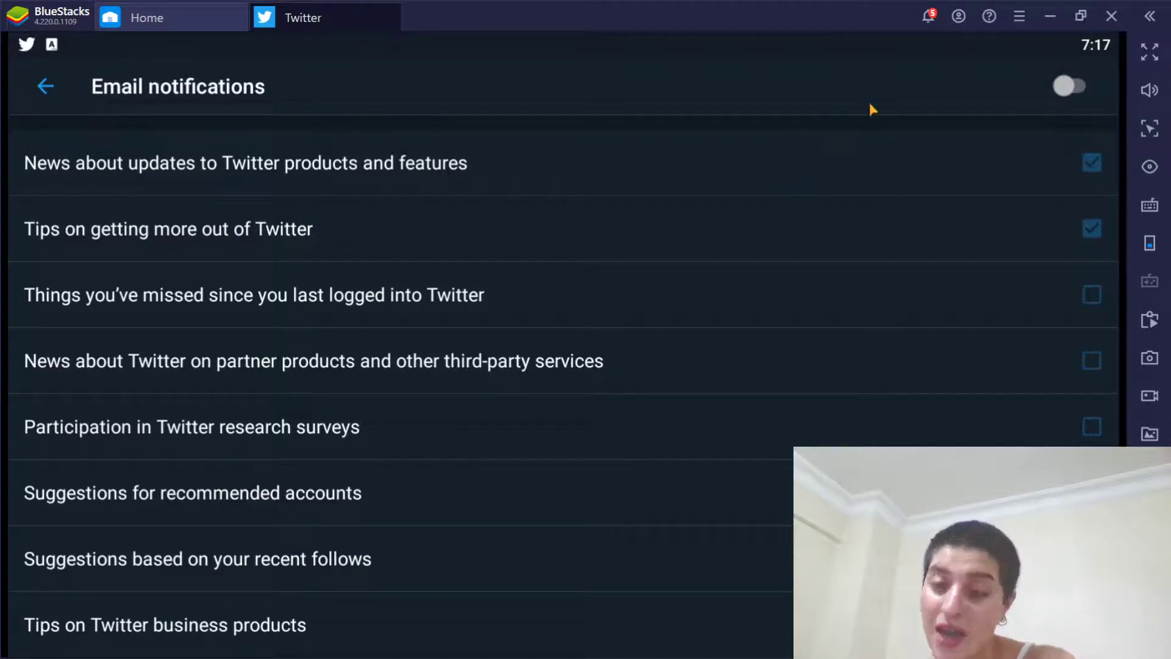